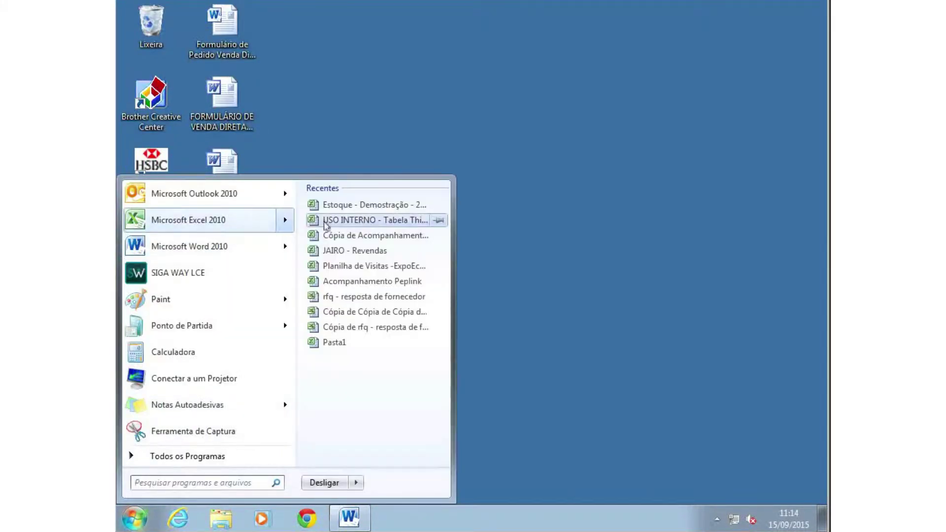
Step: Open the recent workbook 'Cópia de Acompanhamento _Drive Diário de Vendas (3)' from Excel's recent list
click(375, 236)
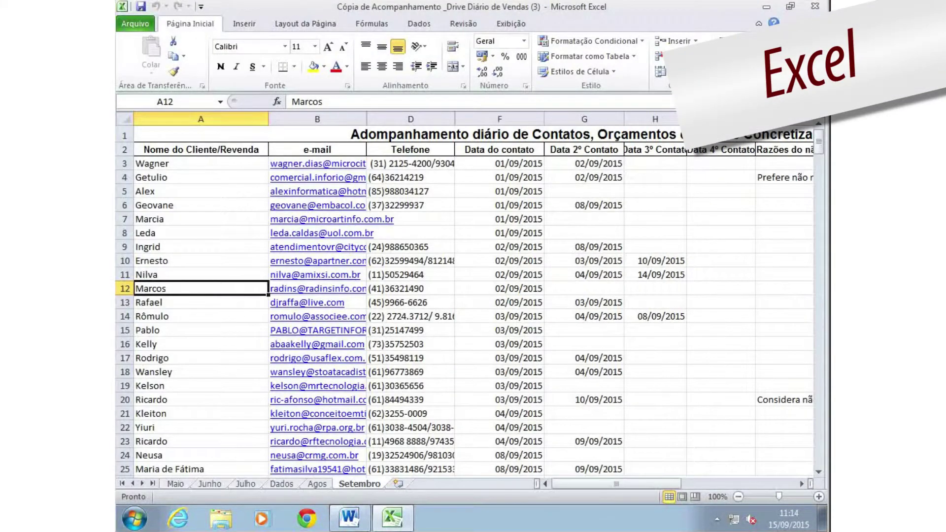